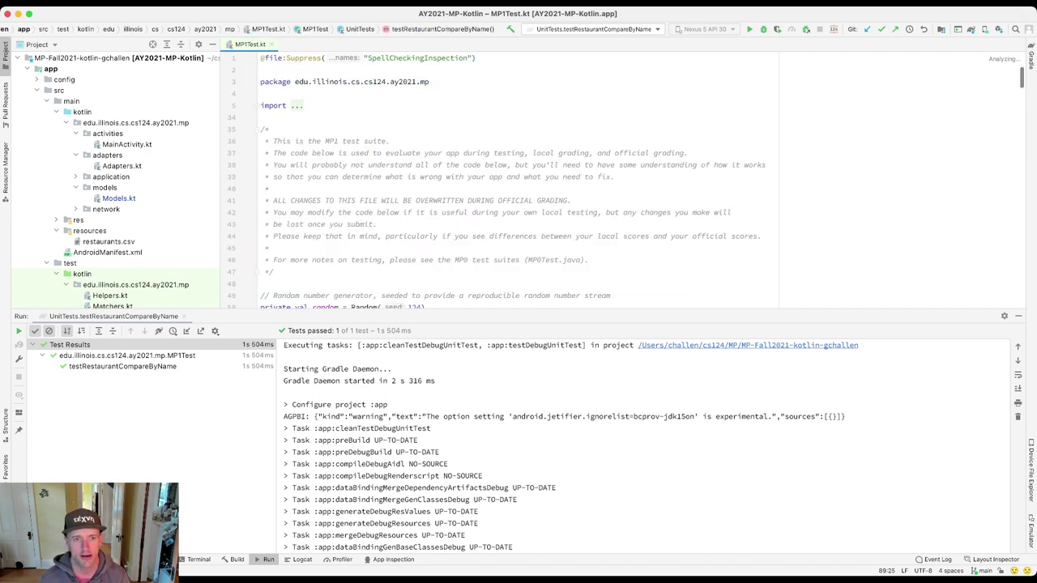
- Un-ignore testLoadRestaurantFields in MP1Test.kt and start running it from the gutter
scroll(down, 3)
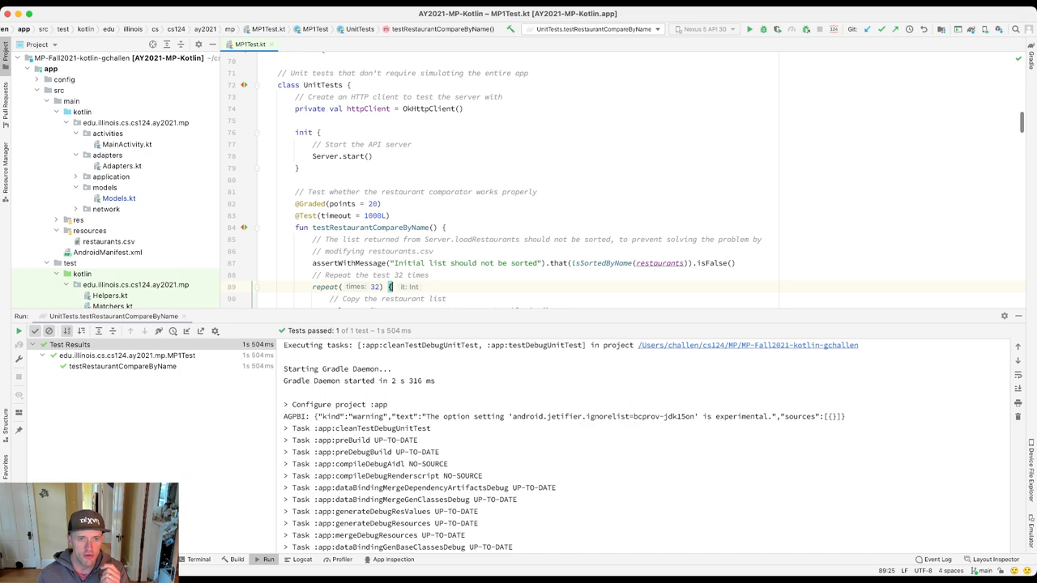
scroll(down, 3)
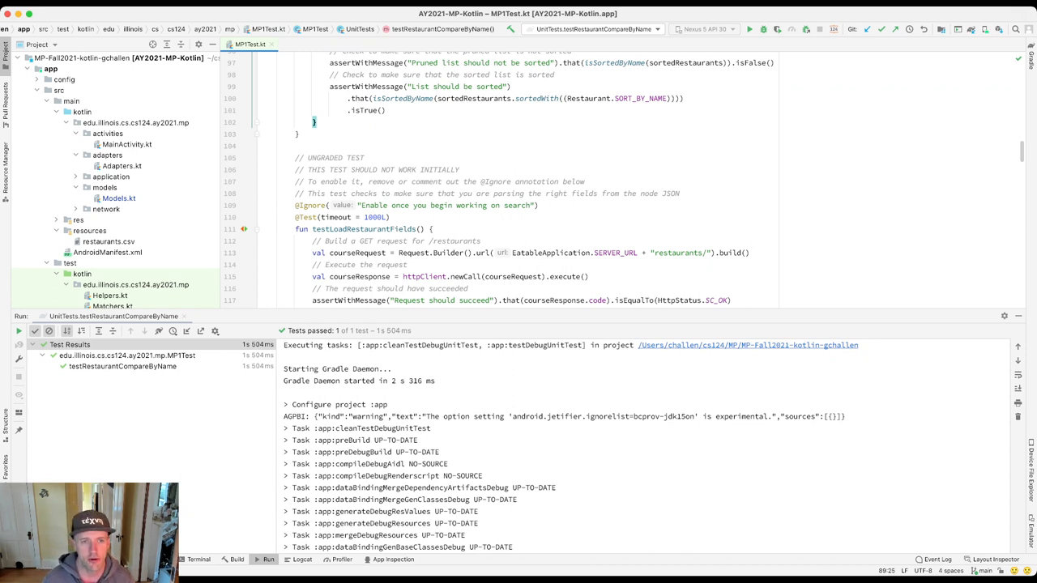
click(296, 204)
text(// )
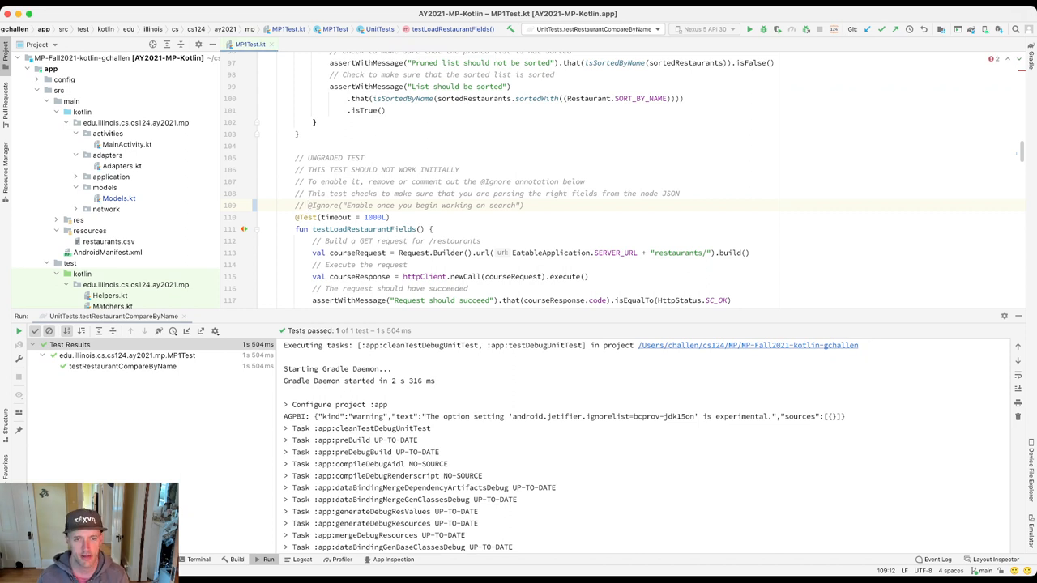
click(748, 29)
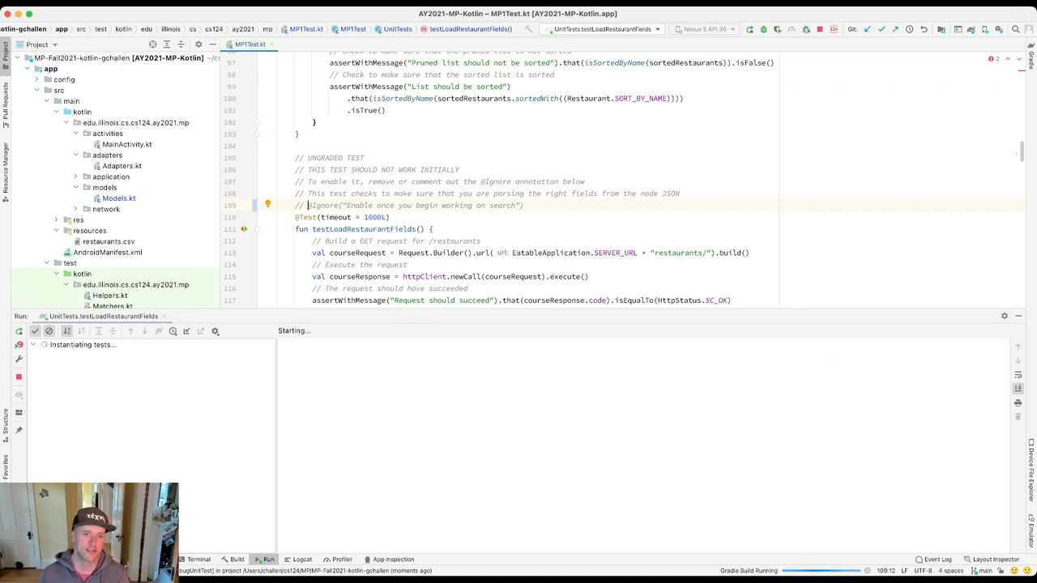
- Review the failing test output in the Run panel before moving to Server.kt
scroll(down, 3)
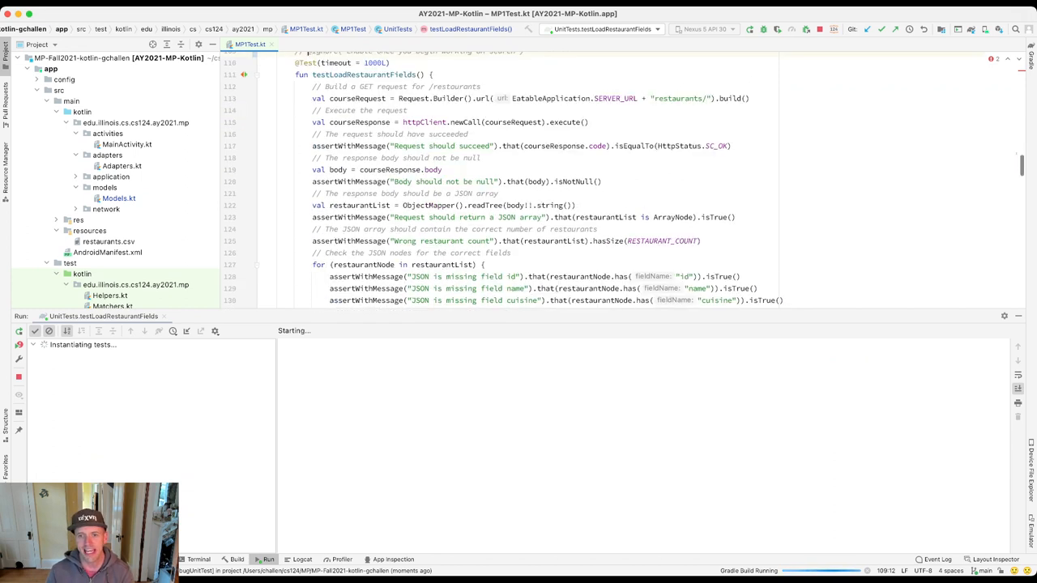
scroll(up, 3)
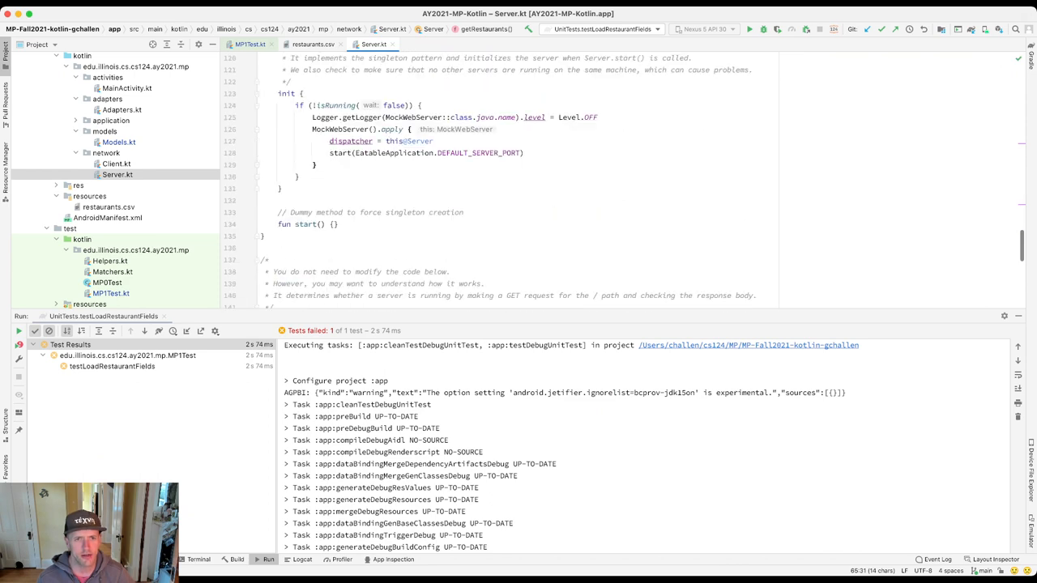
- Change the Server init block to println(restaurantsJson) and rerun the fields test
scroll(down, 3)
text(println(restaurants)
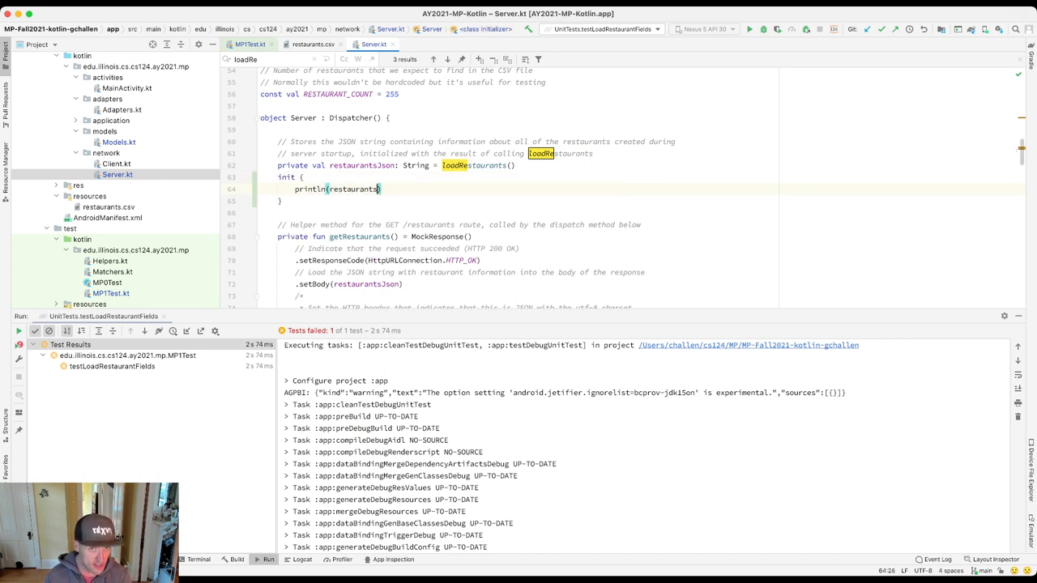
text(Json))
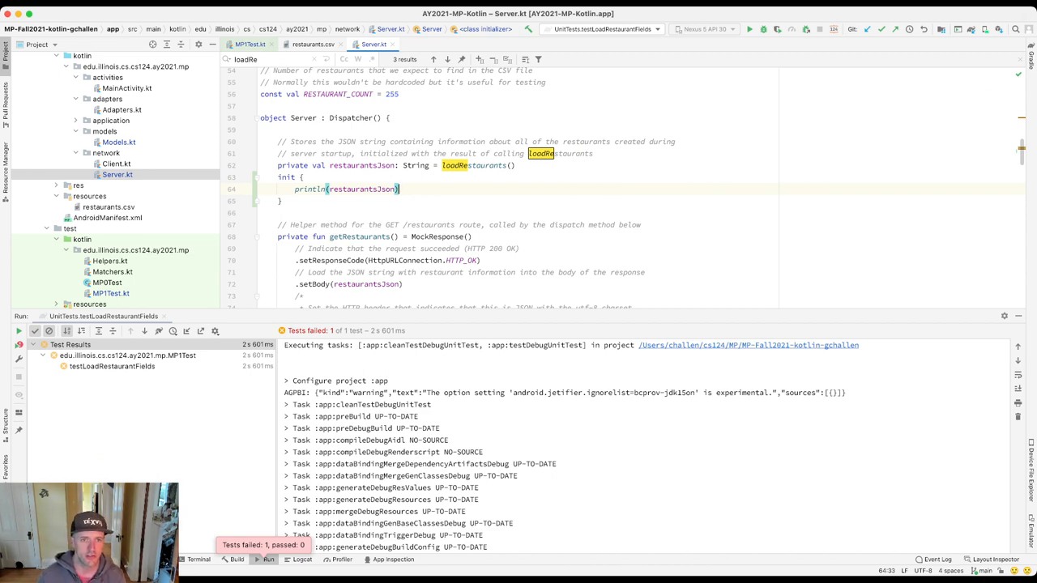
scroll(up, 3)
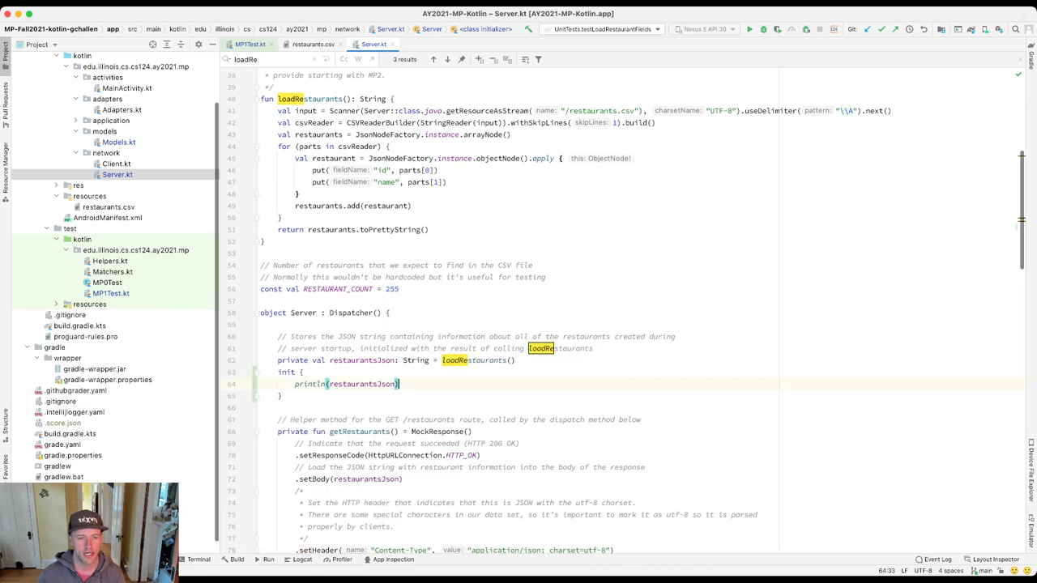
scroll(up, 3)
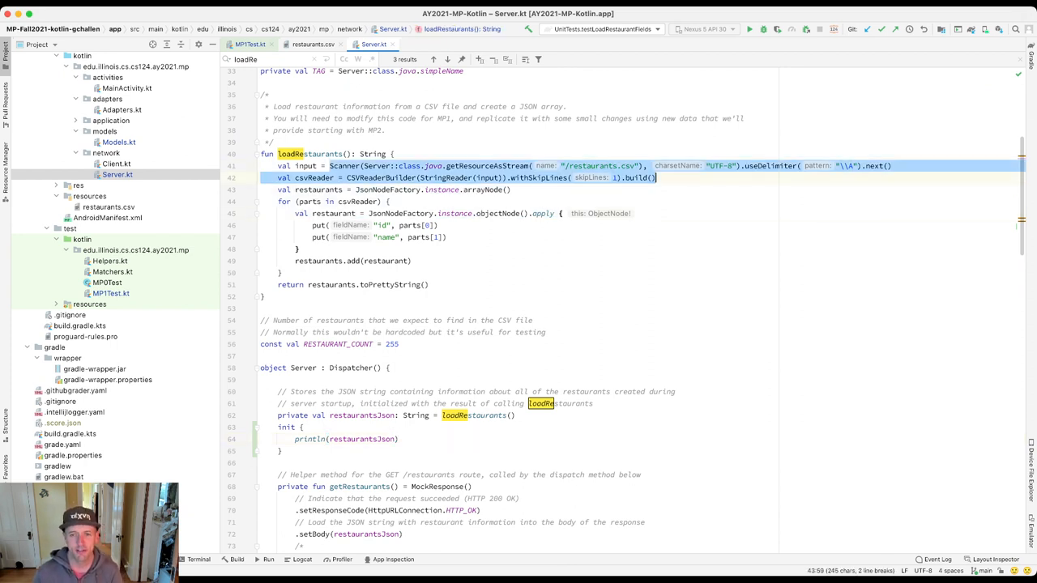
click(748, 165)
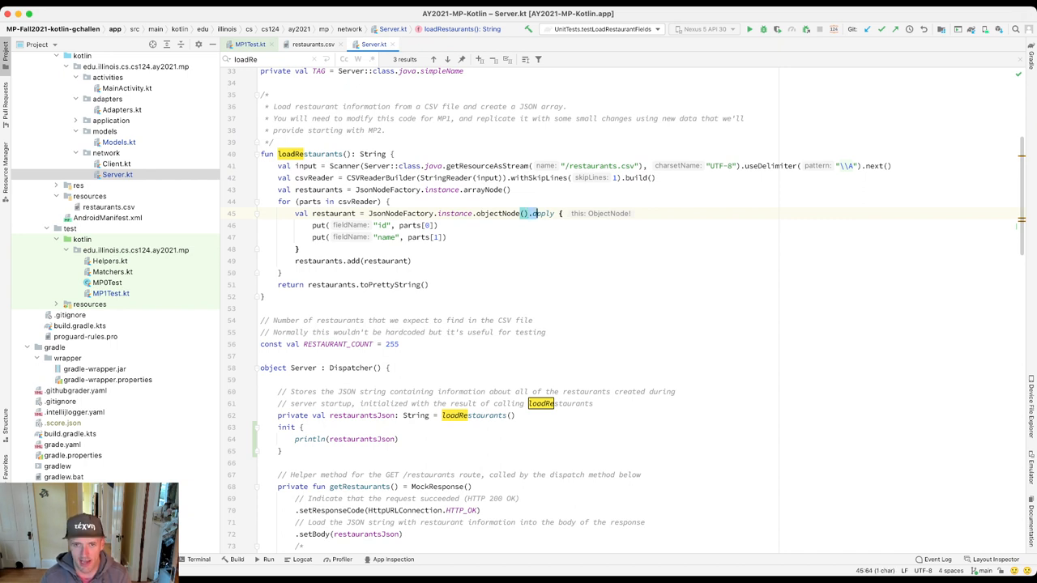
- Declare a plain JsonNodeFactory.instance.objectNode() restaurant above the apply-block version in loadRestaurants
double_click(541, 214)
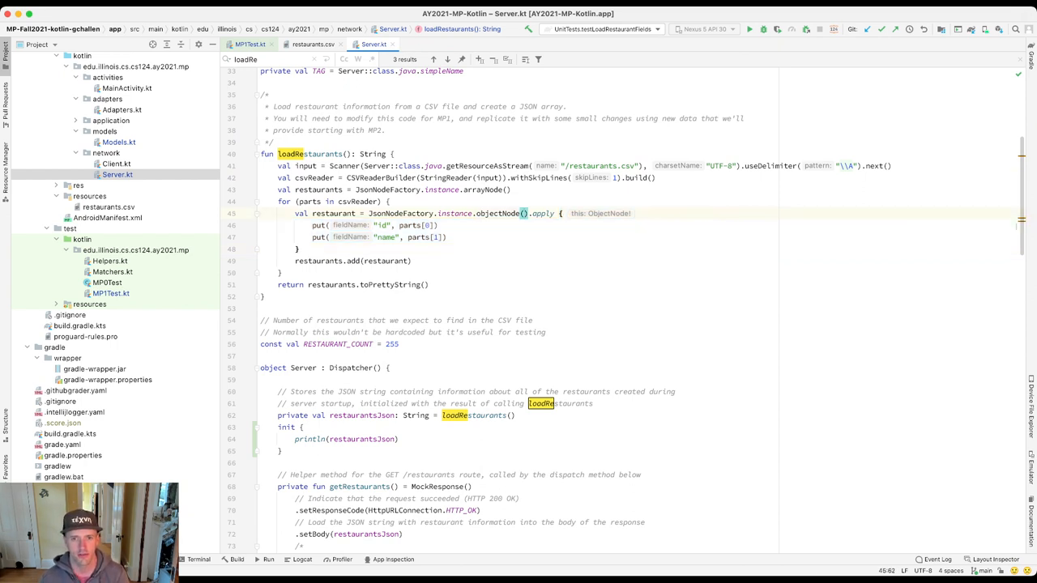
double_click(541, 214)
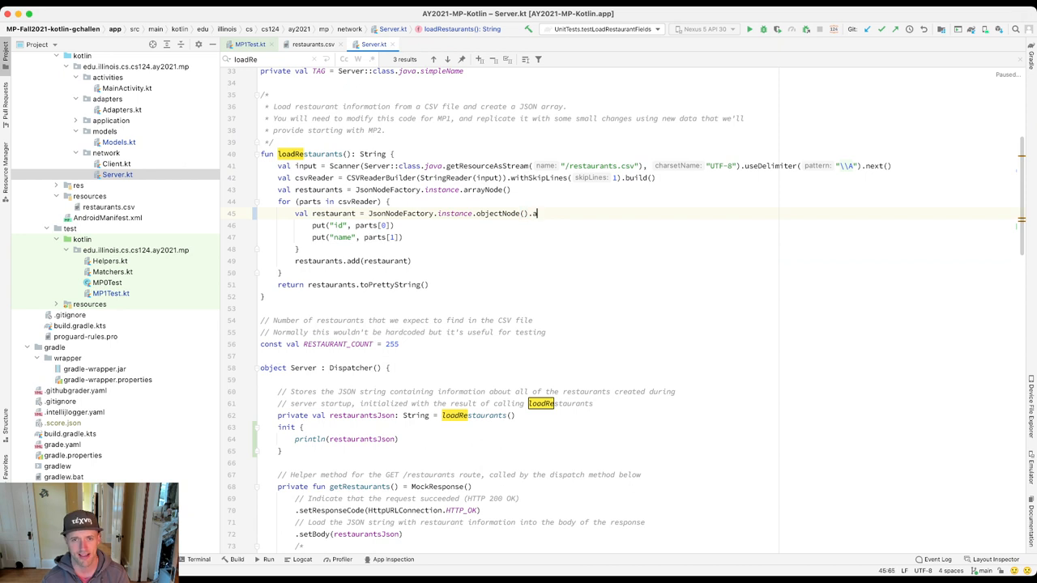
text(.apply {)
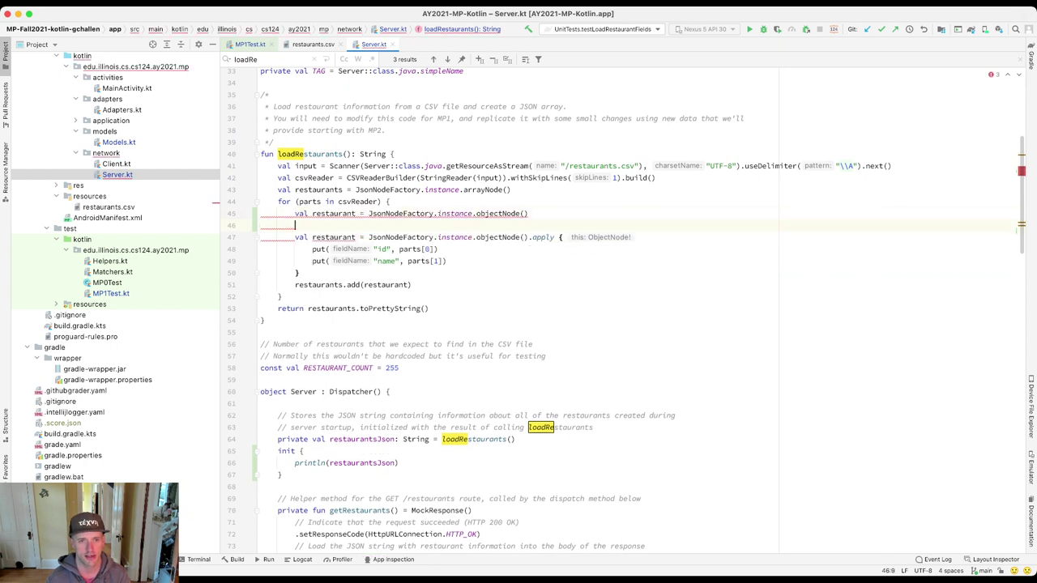
- Drop the temporary restaurant line so loadRestaurants keeps only the apply-block declaration
text(restaurant)
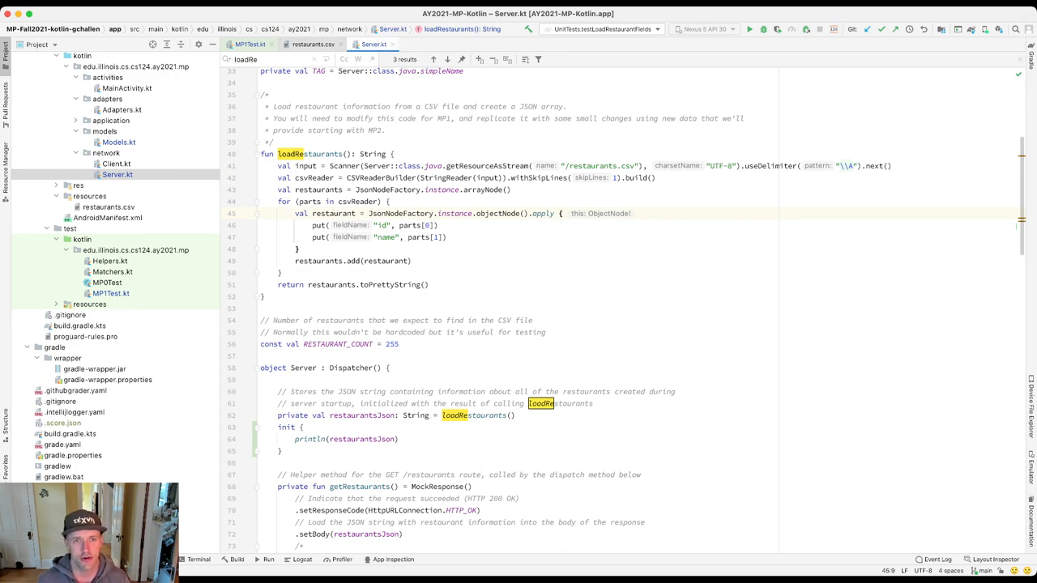
click(312, 43)
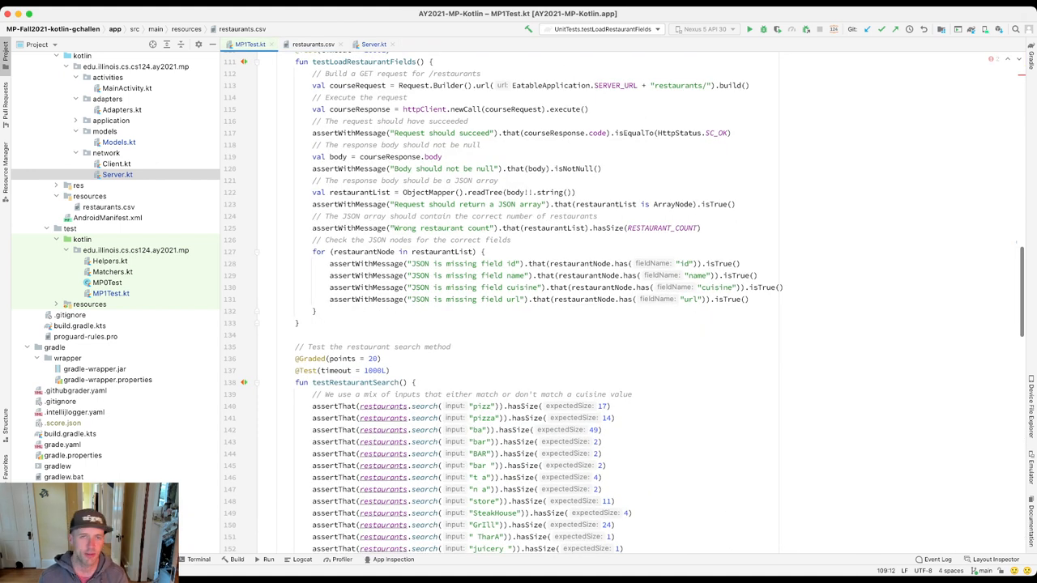
- Return from MP1Test.kt to the loadRestaurants apply block in Server.kt
double_click(690, 298)
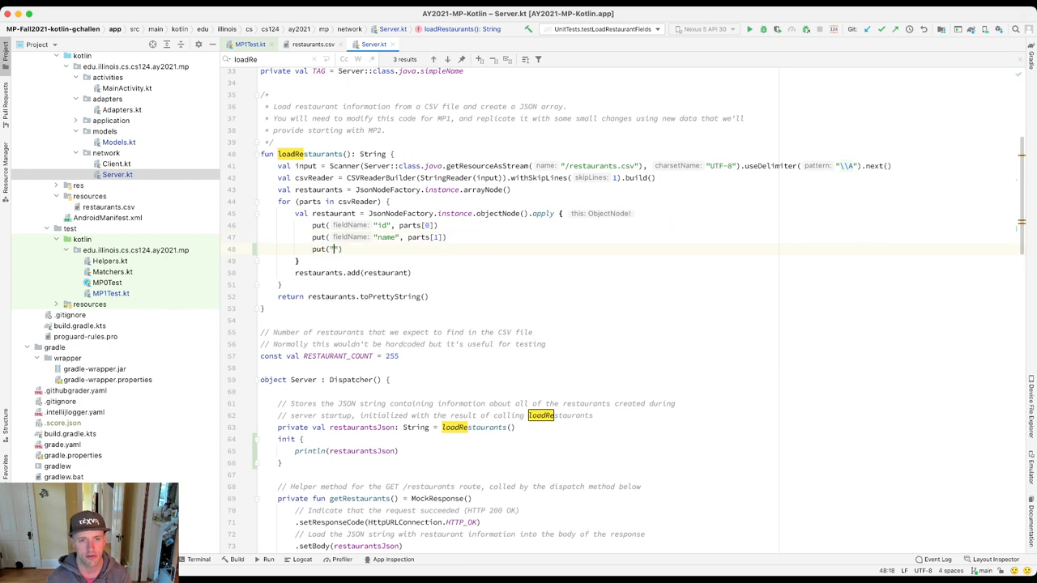
- Add put("cuisine", parts[2]) and put("url", parts[3]) after the name entry
text(cuisine)
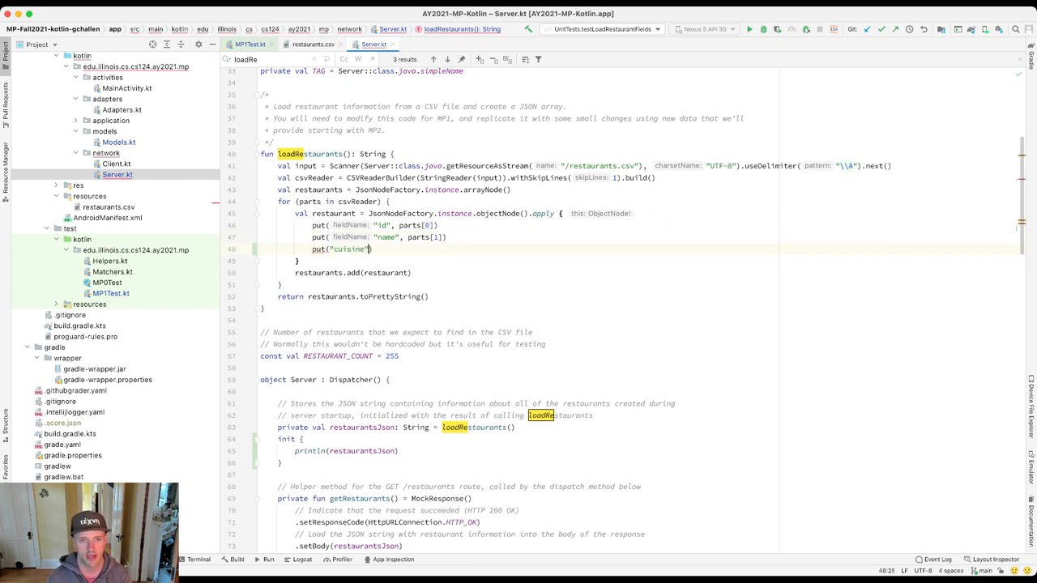
text(, parts[2])
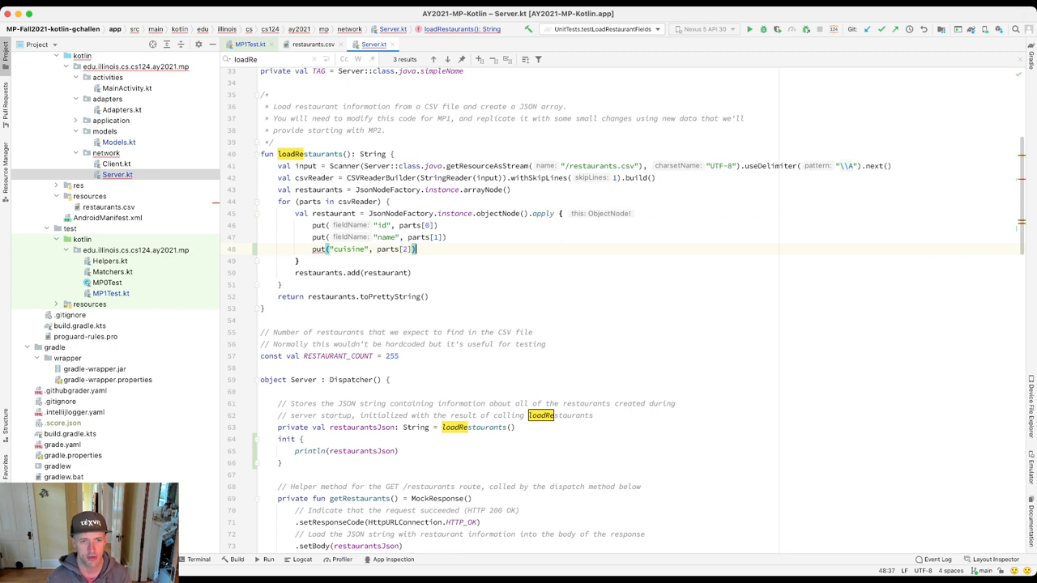
text(put("url",)
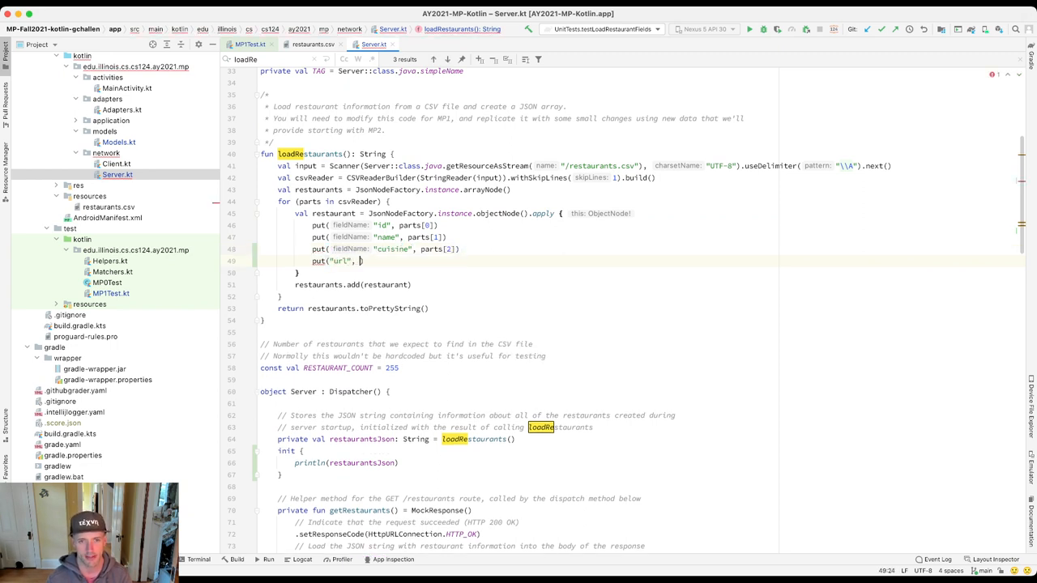
text(fieldName: "url", parts[3])
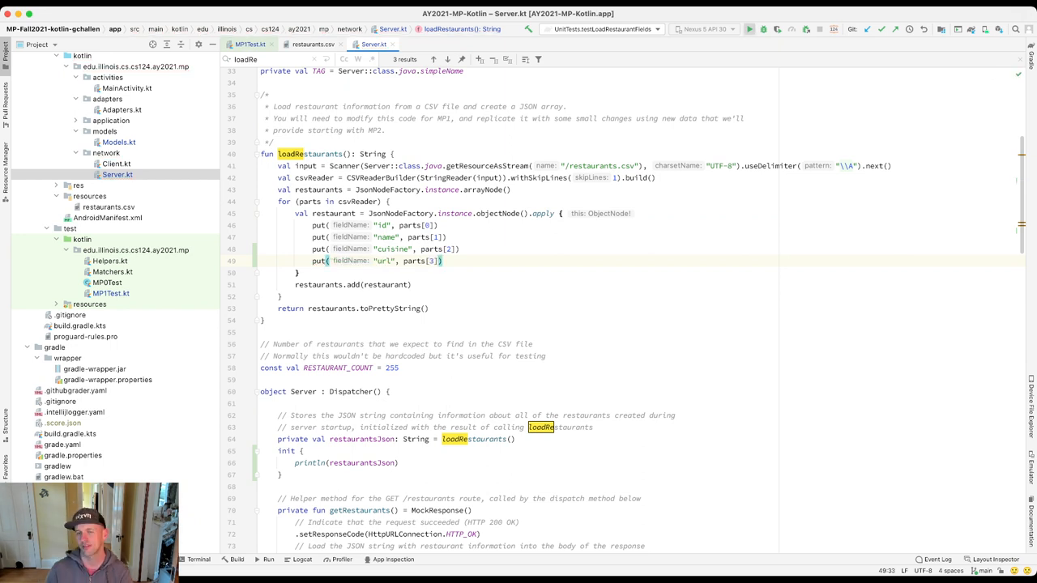
- Run testLoadRestaurantFields and see it pass with cuisine and url in the printed JSON
click(748, 29)
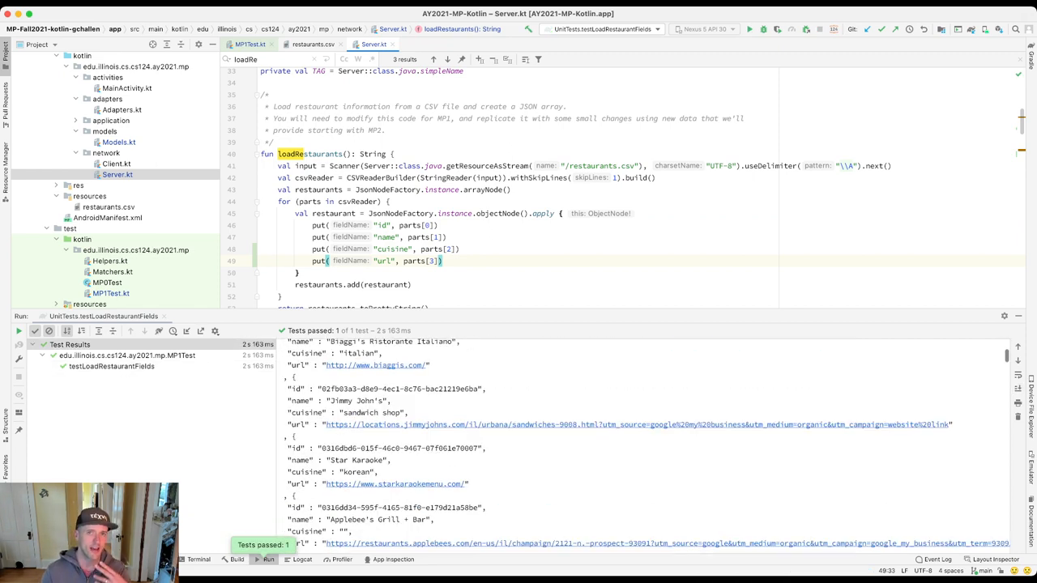
- Scroll through the rest of Server.kt to review it
scroll(up, 3)
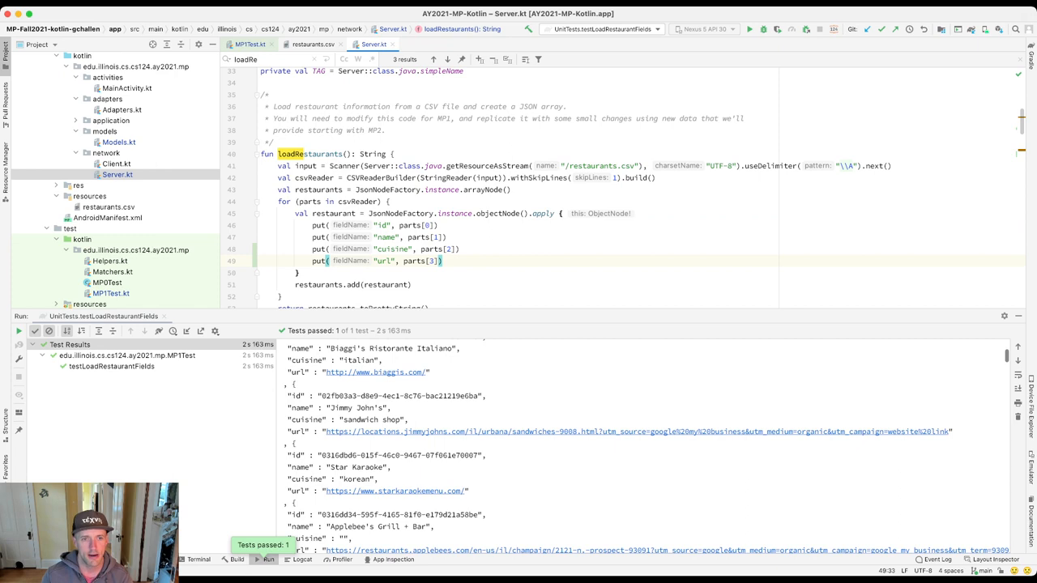
scroll(down, 3)
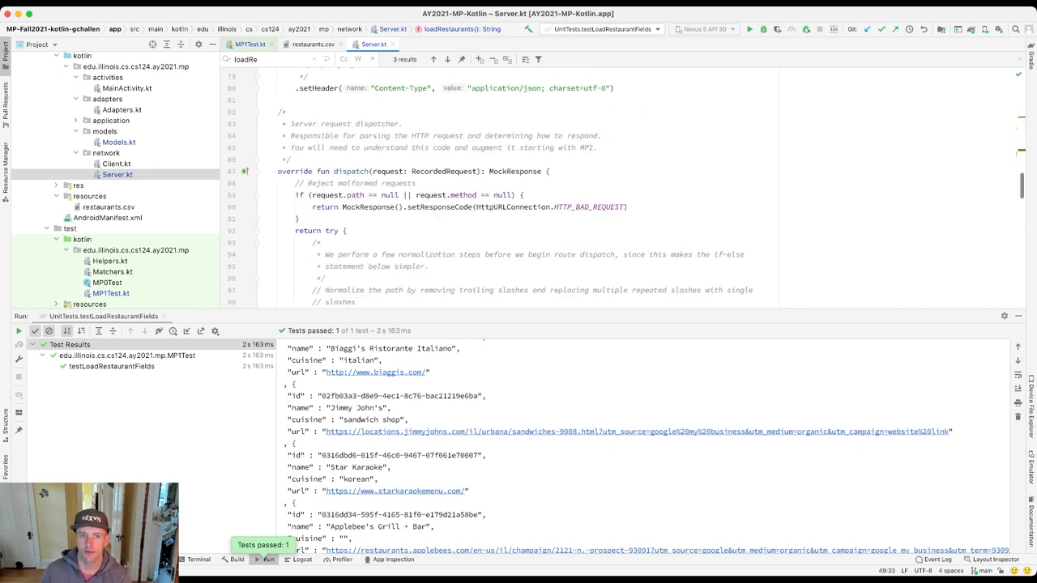
scroll(down, 3)
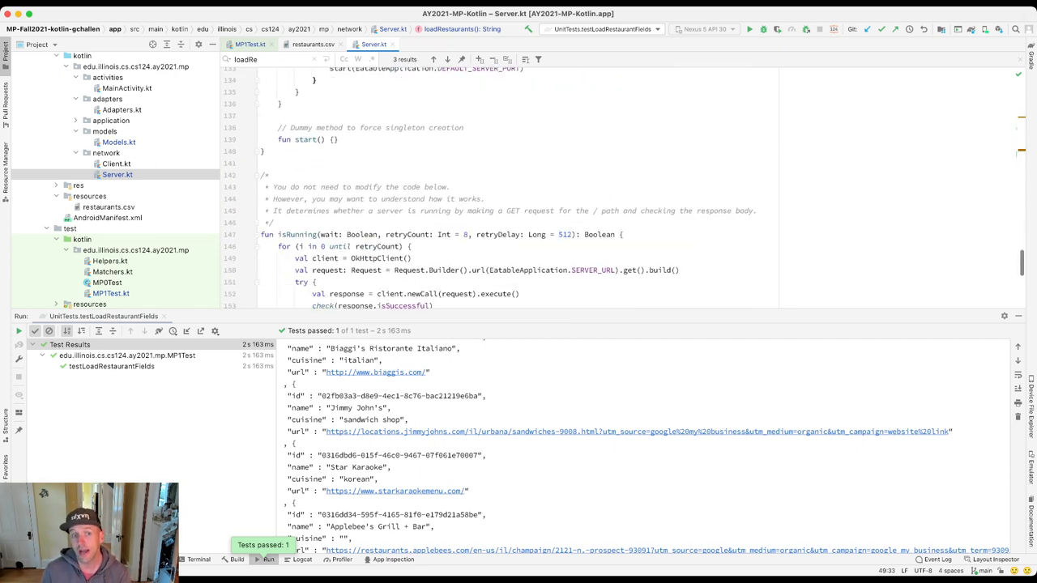
scroll(down, 3)
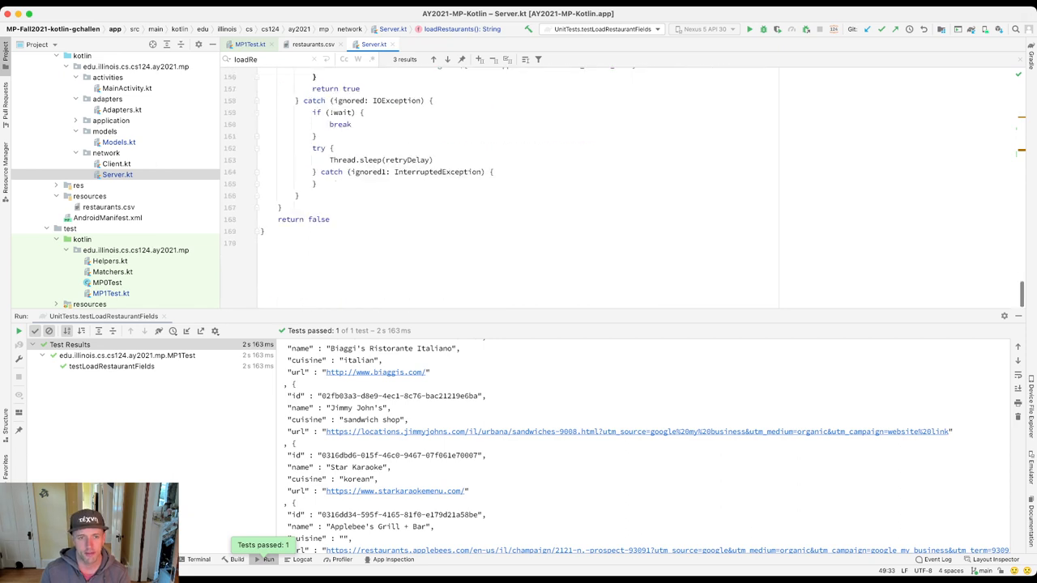
scroll(up, 3)
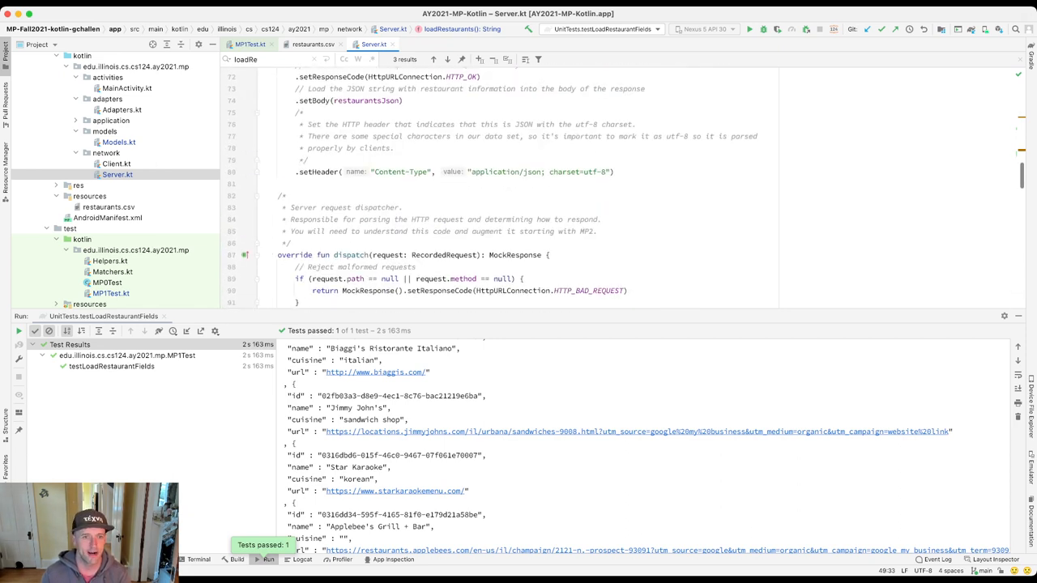
scroll(up, 3)
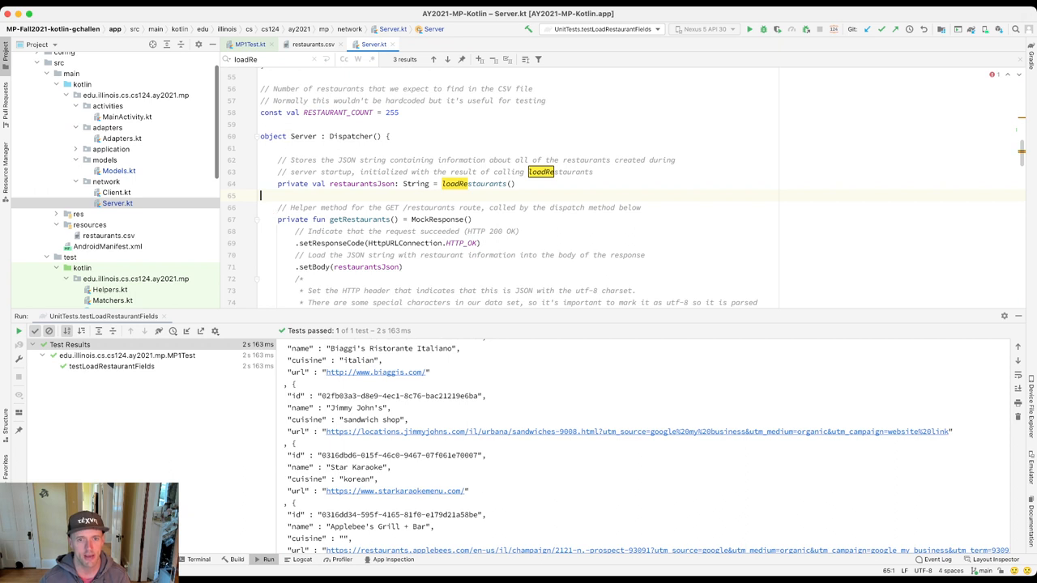
- Show the Restaurant class with name and cuisine in Models.kt under models
click(120, 172)
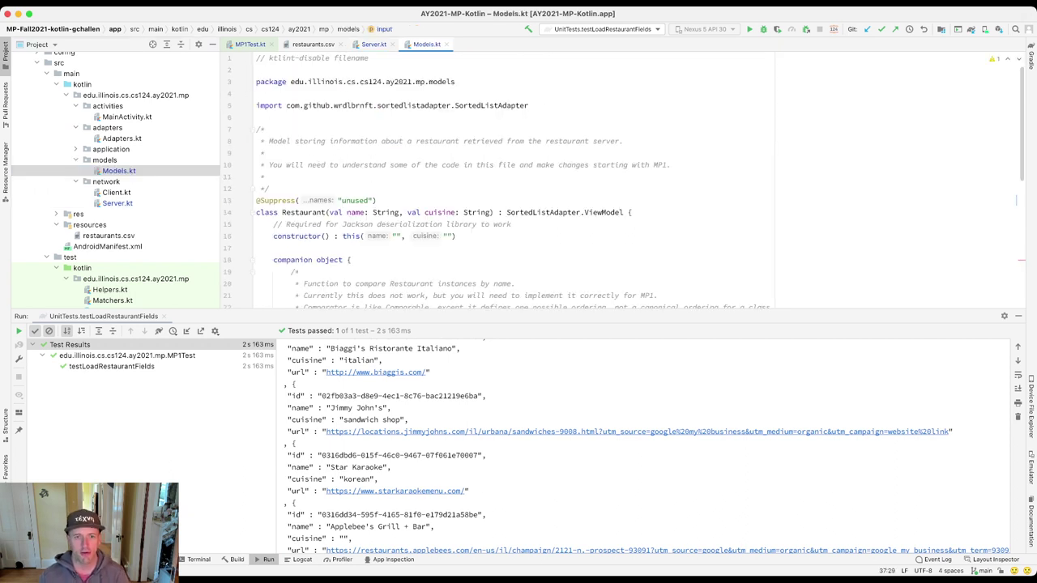
click(355, 212)
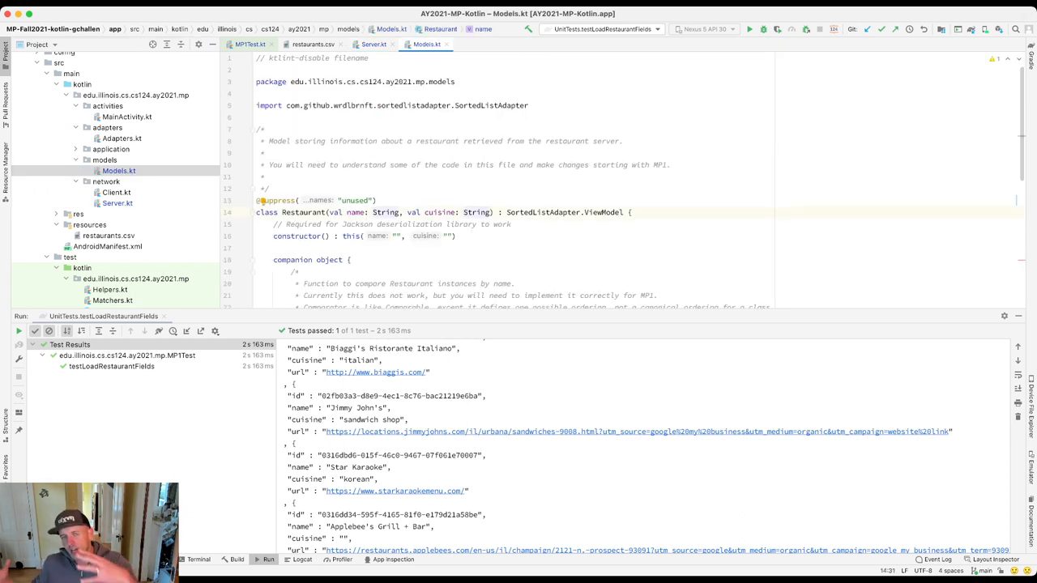